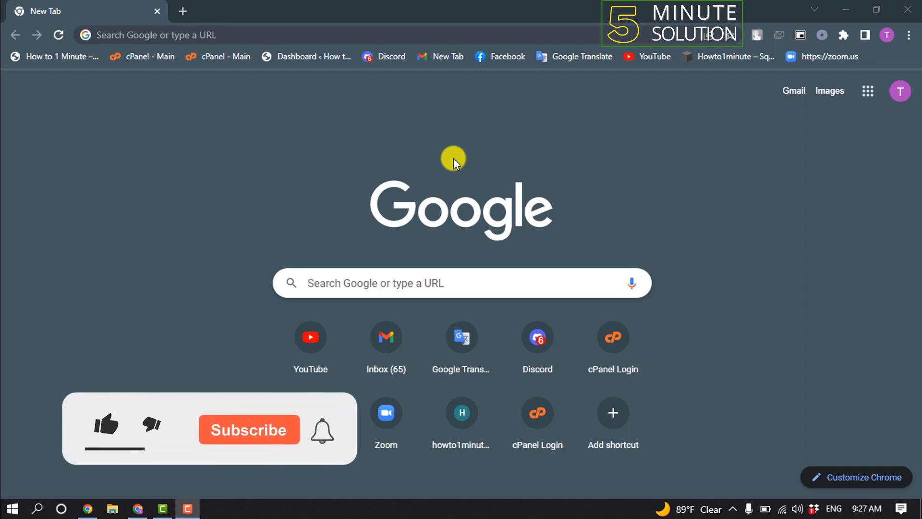
# Search Google for 'create mojang account' from a new Chrome tab.
pyautogui.click(105, 424)
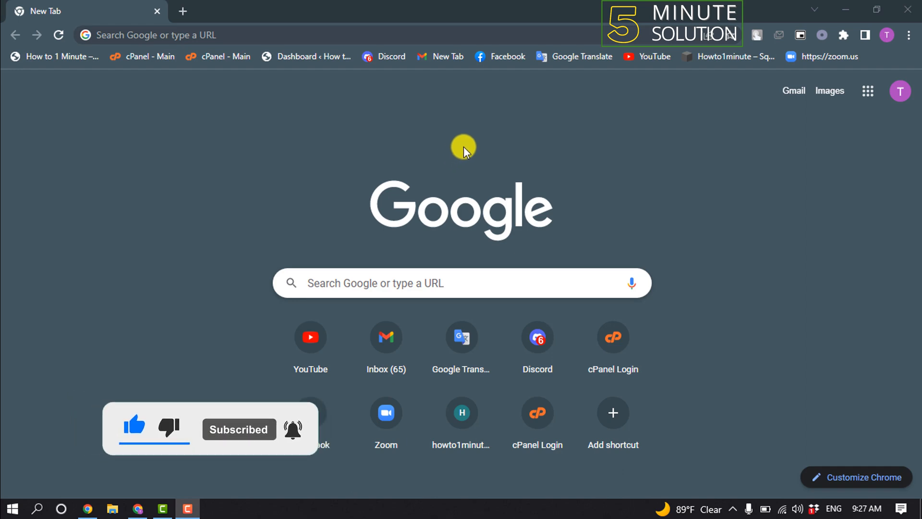
pyautogui.click(177, 35)
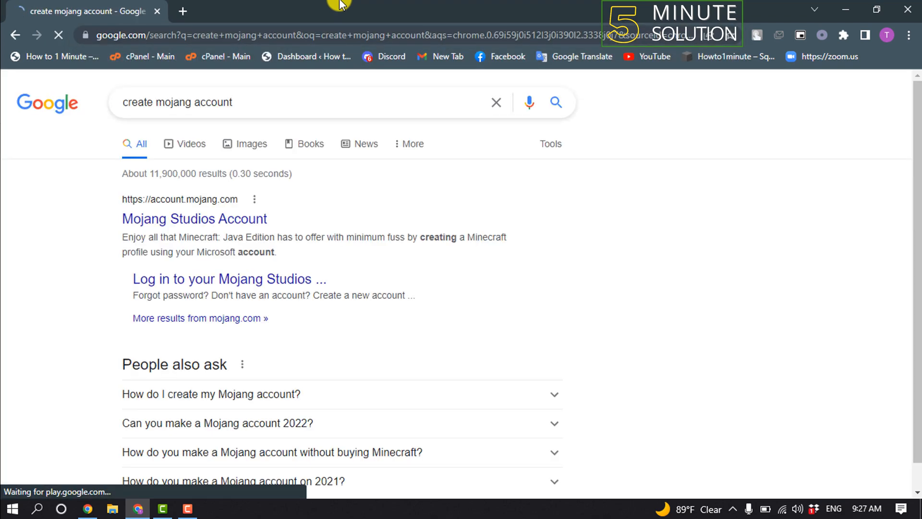
# Follow the Mojang Studios Account result to account.mojang.com.
pyautogui.click(195, 218)
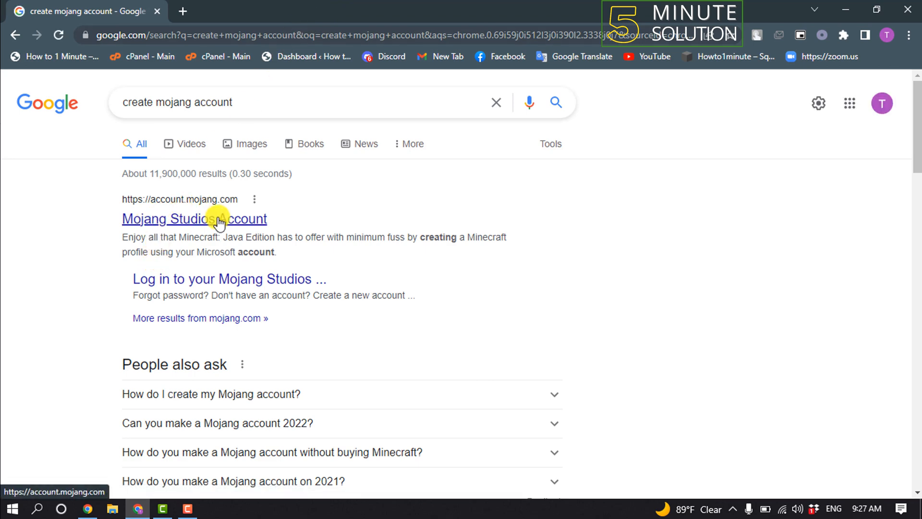
pyautogui.click(194, 218)
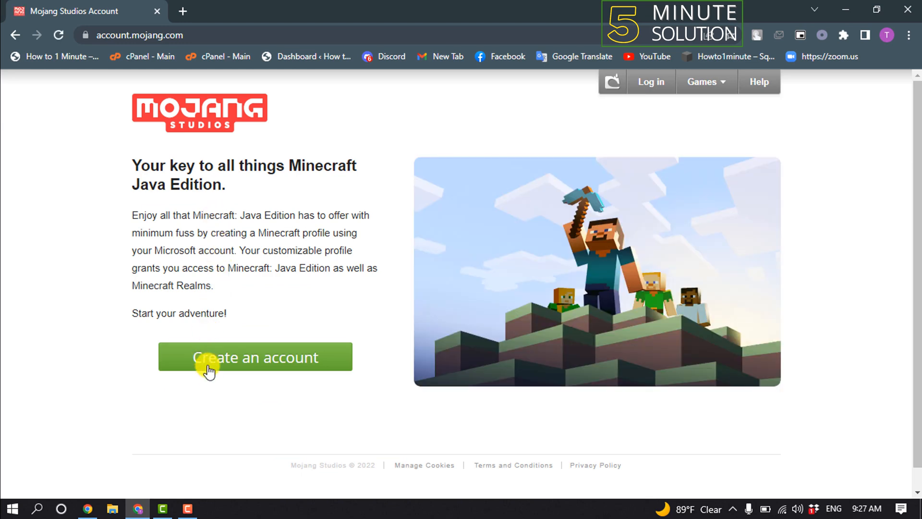
# Choose Create an account, reaching the Minecraft login page.
pyautogui.click(255, 357)
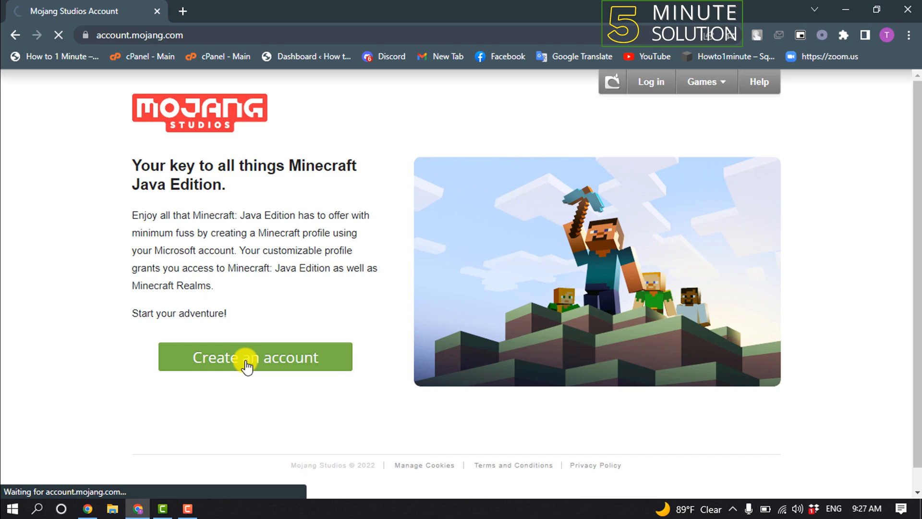
pyautogui.click(256, 357)
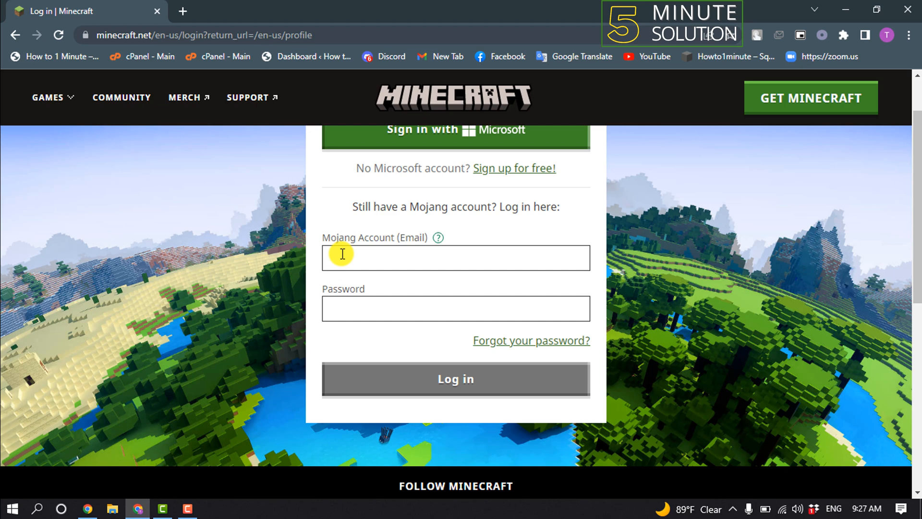
# Follow 'Sign up for free!' to Microsoft's Pick an account page.
pyautogui.click(456, 258)
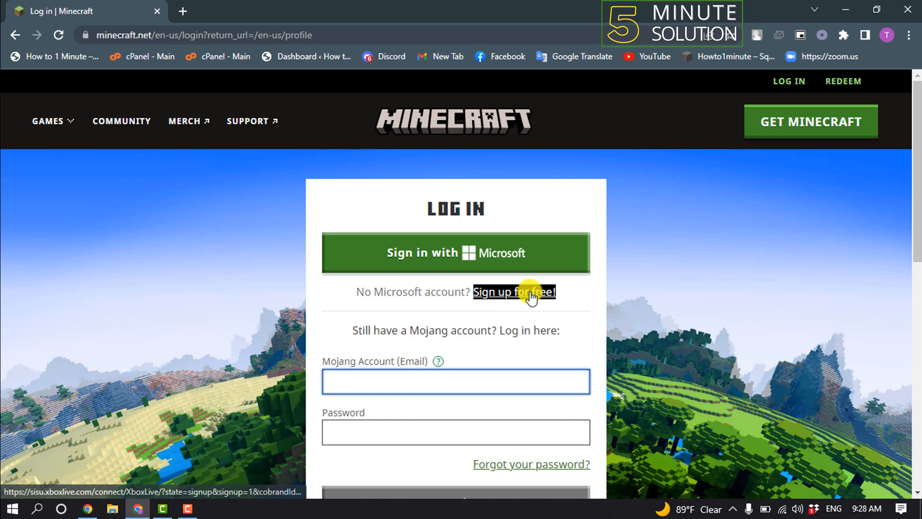
pyautogui.click(514, 292)
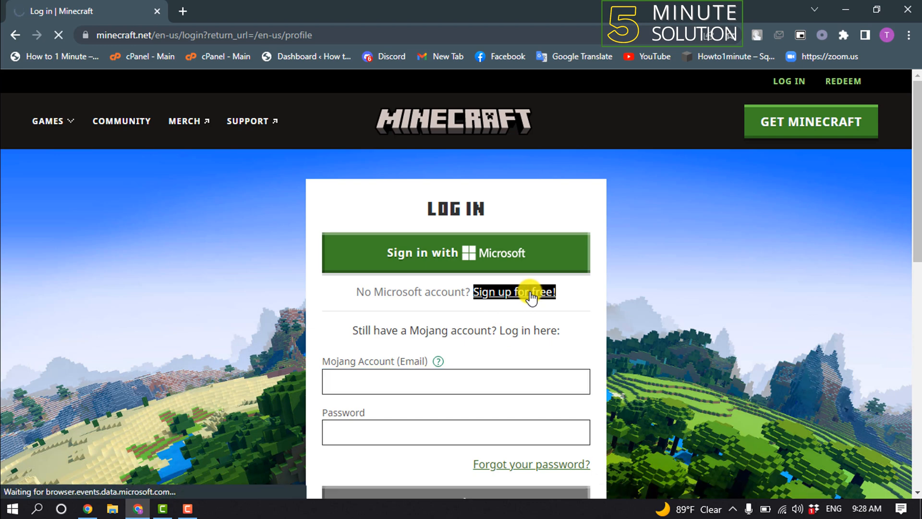
pyautogui.click(456, 253)
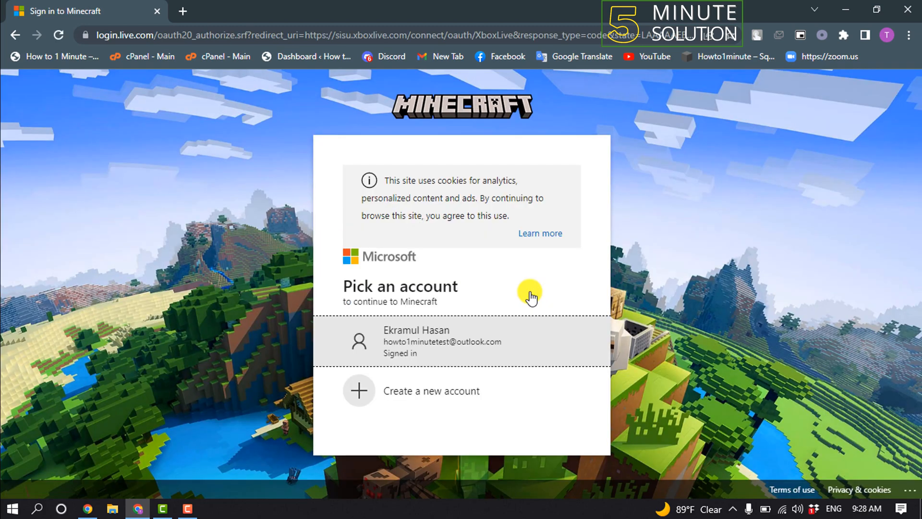
pyautogui.moveTo(525, 319)
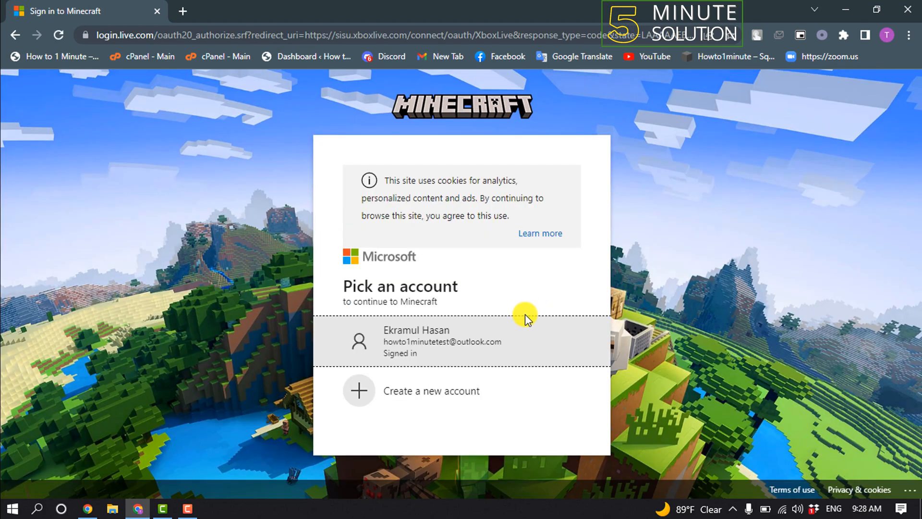
pyautogui.moveTo(418, 391)
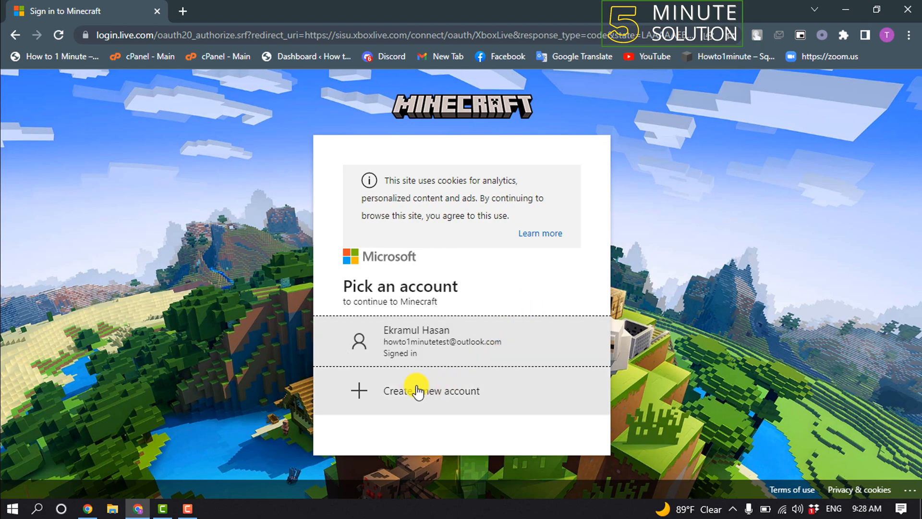
pyautogui.click(430, 392)
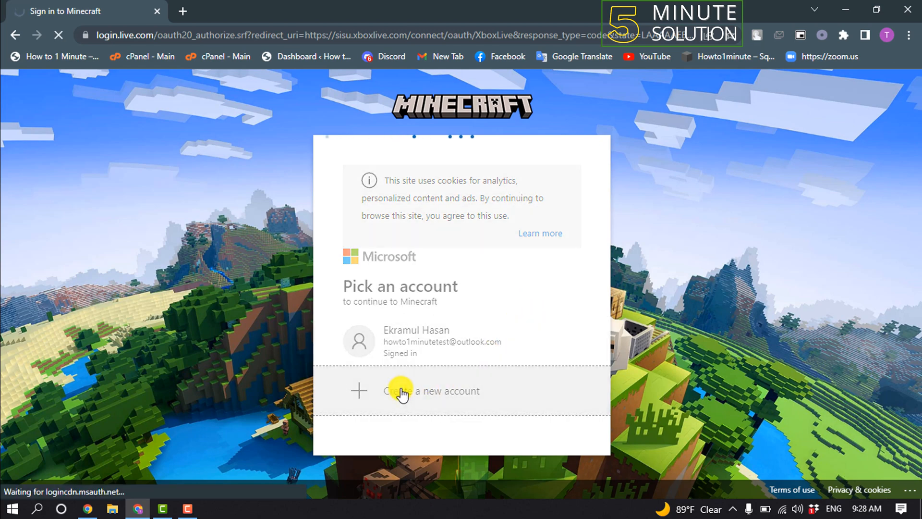
pyautogui.click(403, 391)
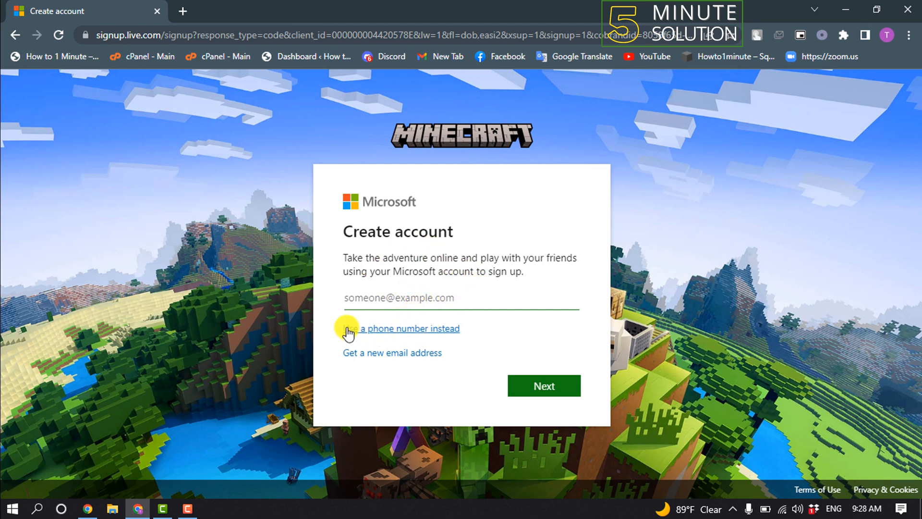
pyautogui.moveTo(422, 335)
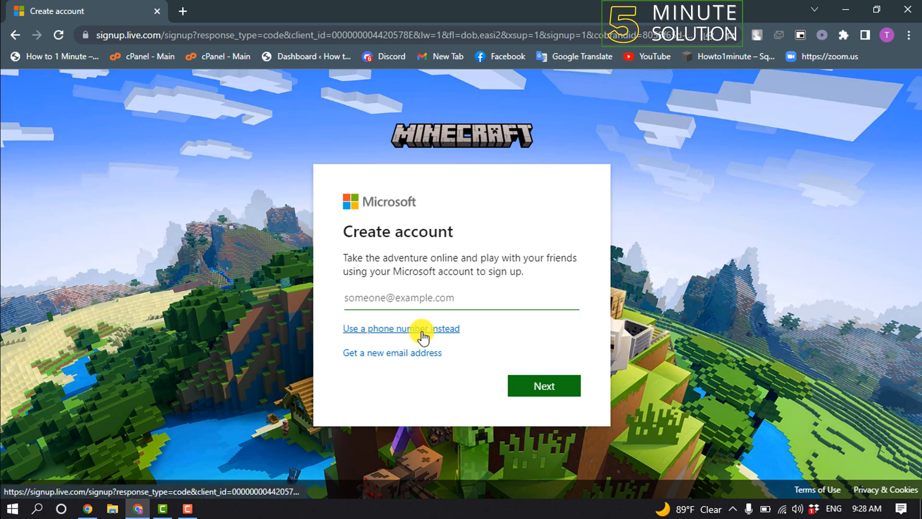
# Switch sign-up to a phone number with the +880 code and submit it.
pyautogui.click(400, 328)
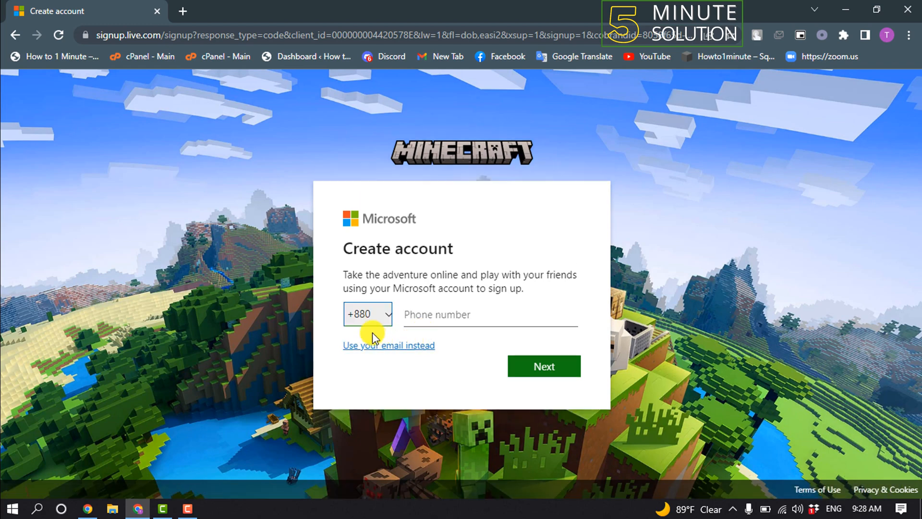
pyautogui.click(367, 313)
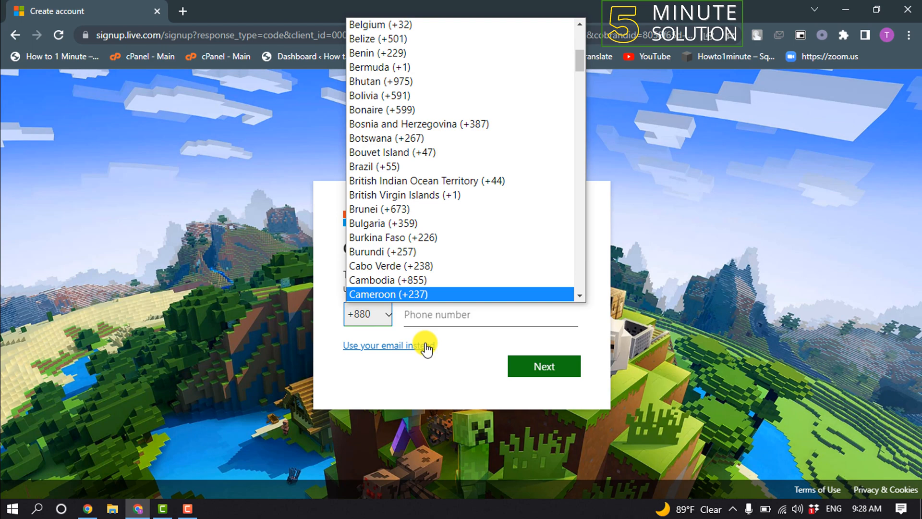
pyautogui.click(471, 315)
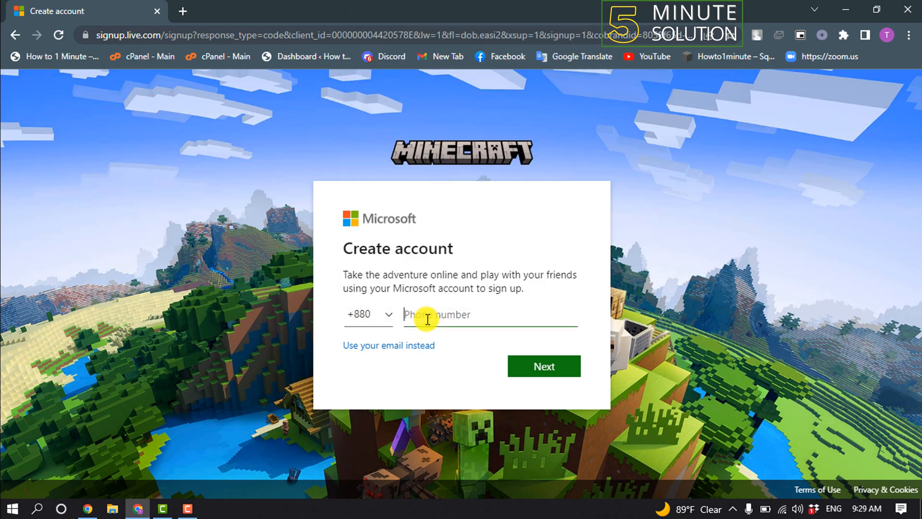
pyautogui.click(542, 366)
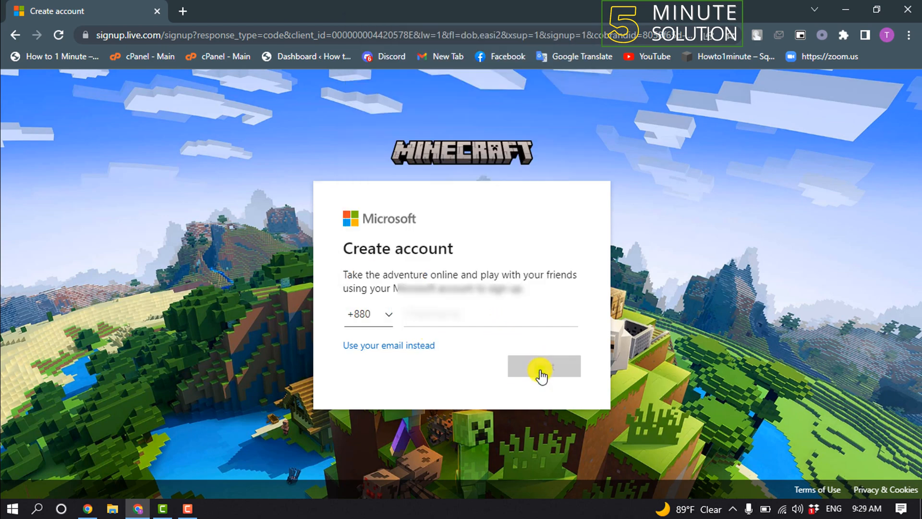
pyautogui.click(542, 366)
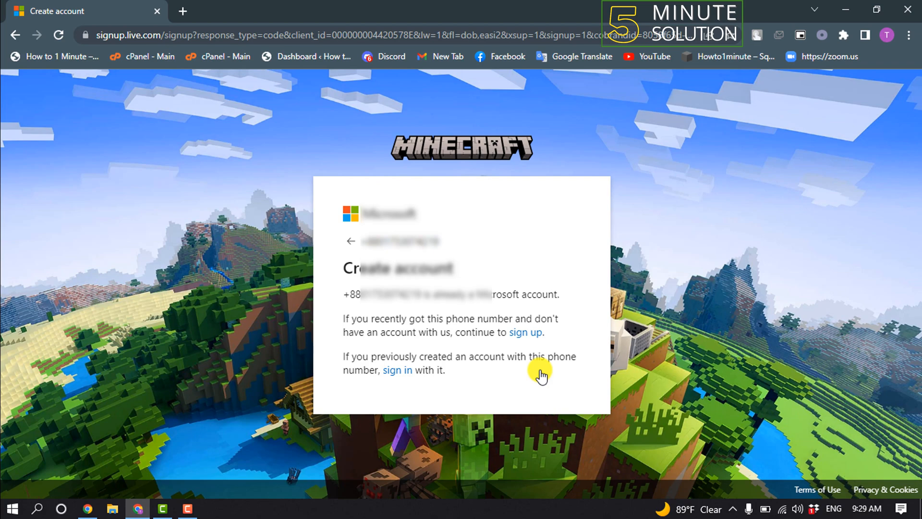
# Continue signing up with this phone number and submit a new password.
pyautogui.click(525, 332)
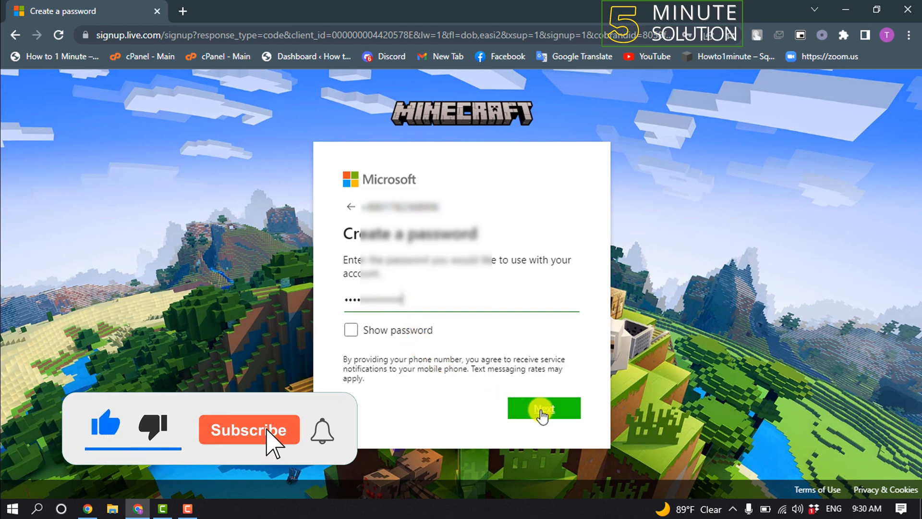
pyautogui.click(542, 409)
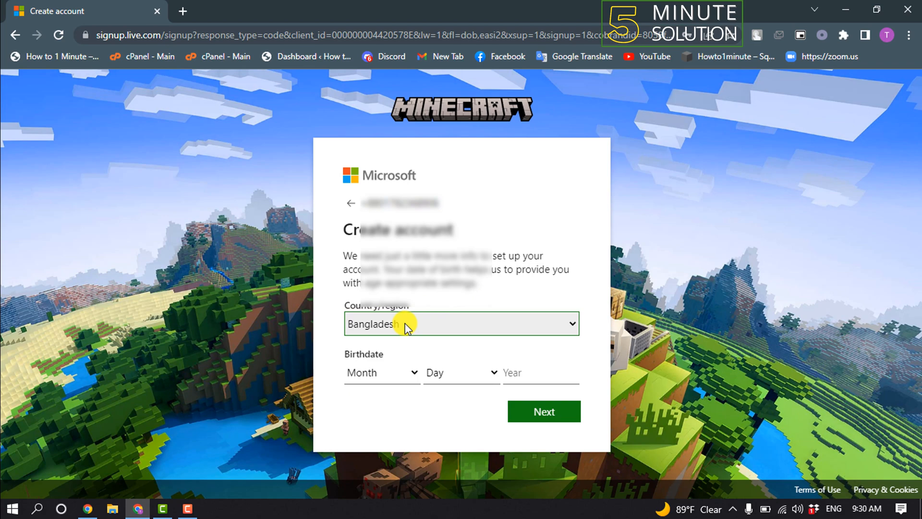
pyautogui.click(460, 324)
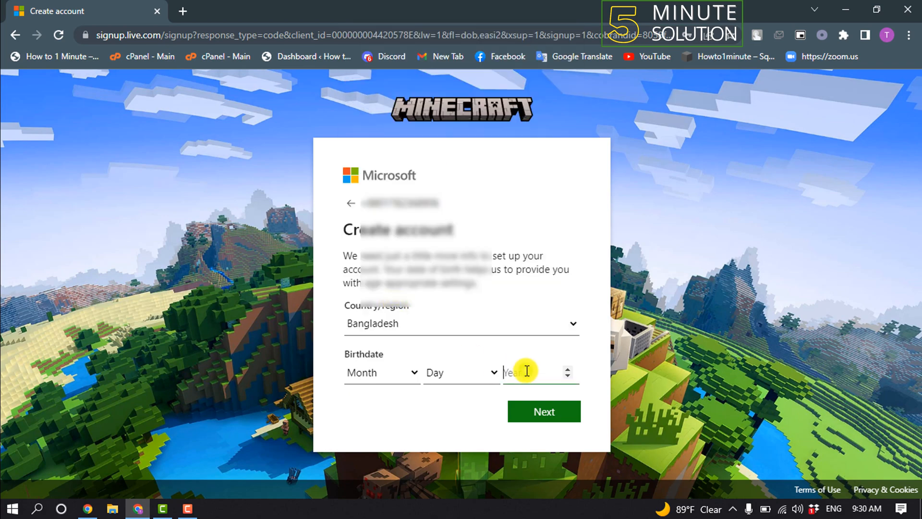
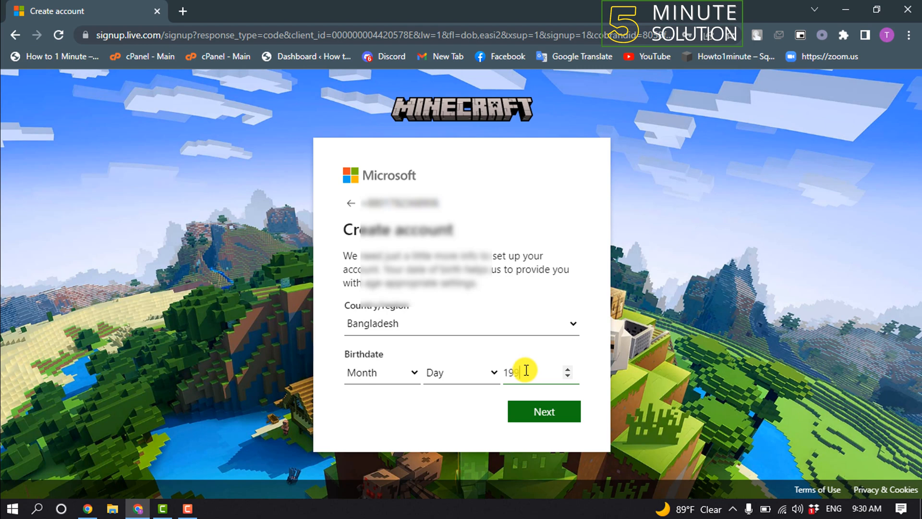
pyautogui.click(460, 372)
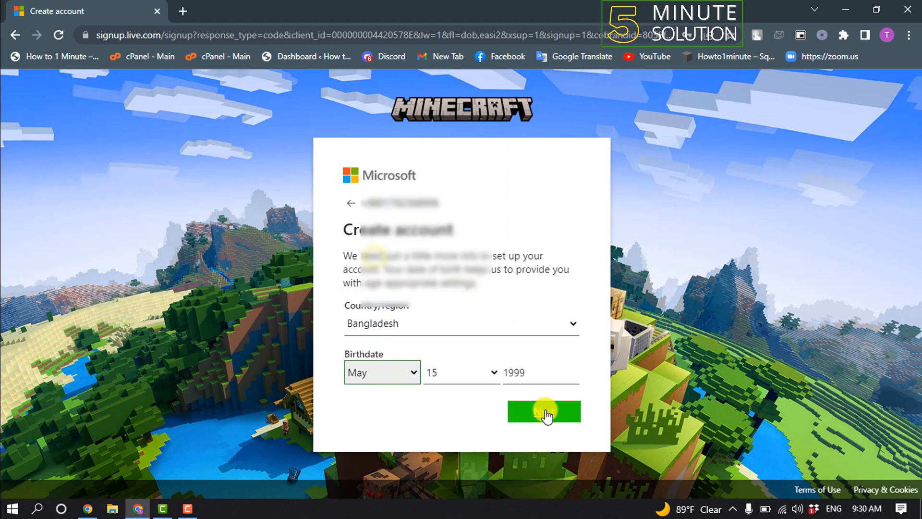
pyautogui.click(542, 411)
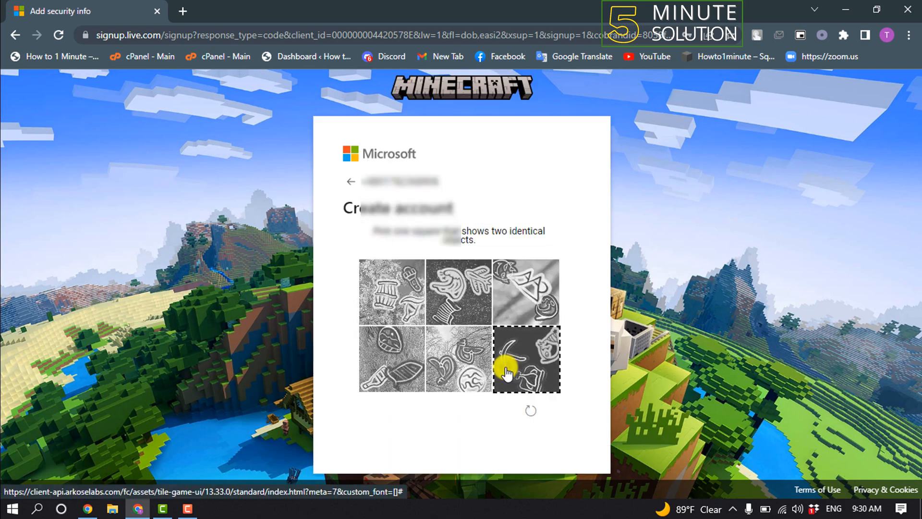
pyautogui.click(458, 359)
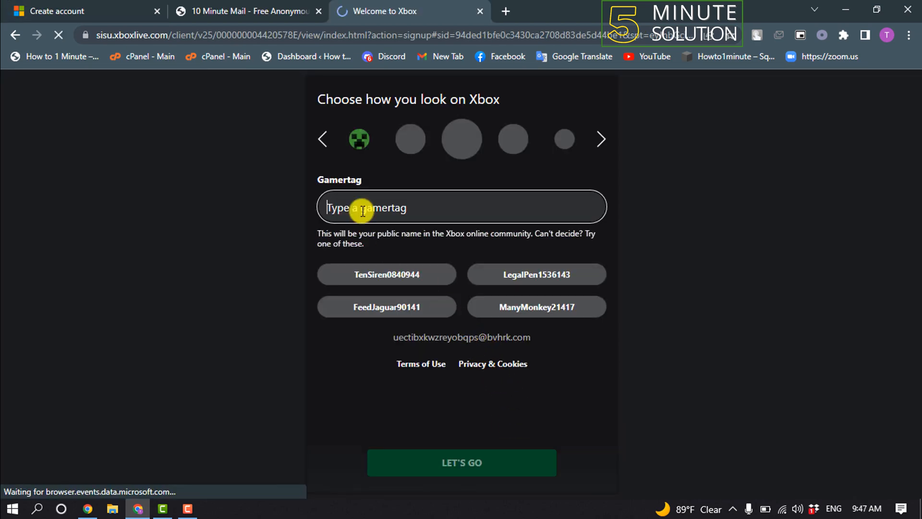
# Try a typed gamertag, then accept suggested TenSiren0840944 and finish Xbox setup.
pyautogui.write('t')
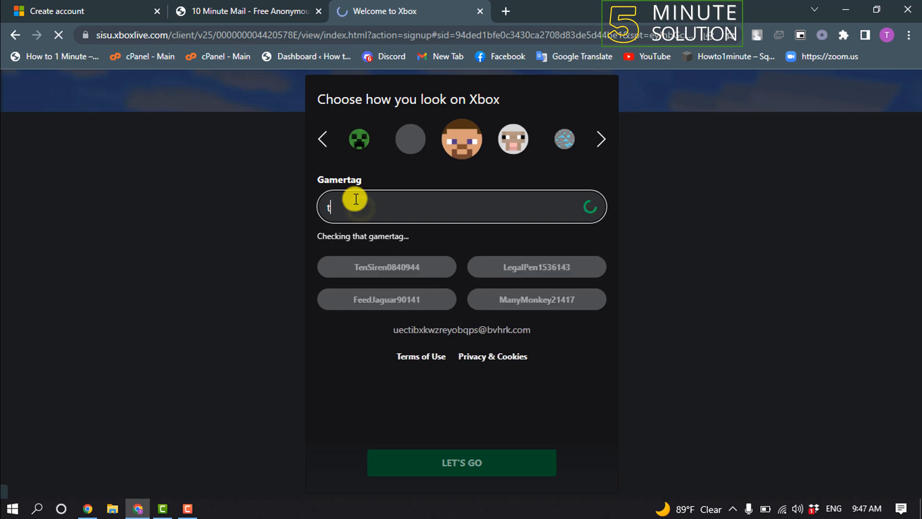
pyautogui.write('5minutesolution')
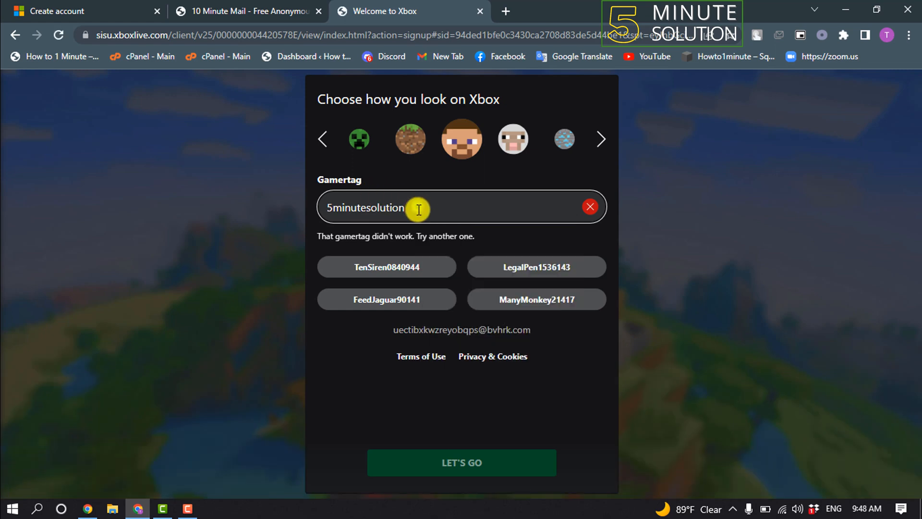
pyautogui.click(386, 266)
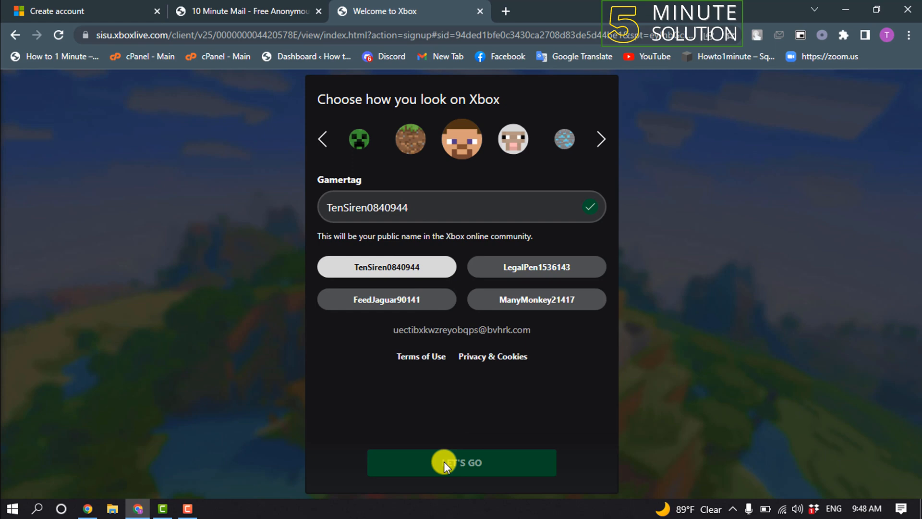
pyautogui.click(461, 462)
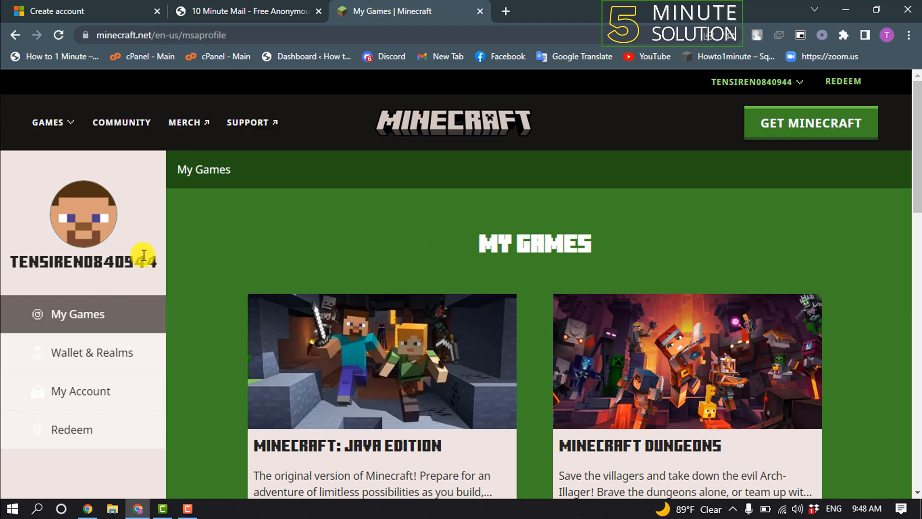
pyautogui.moveTo(141, 269)
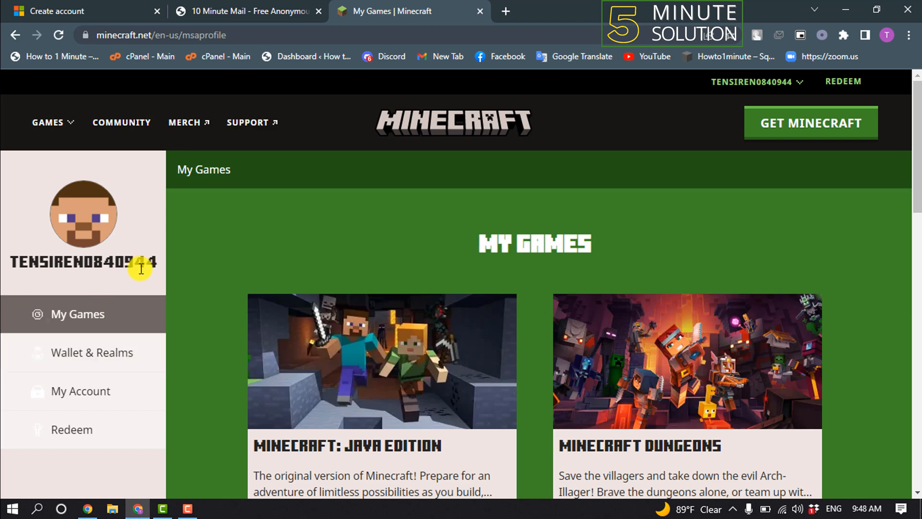